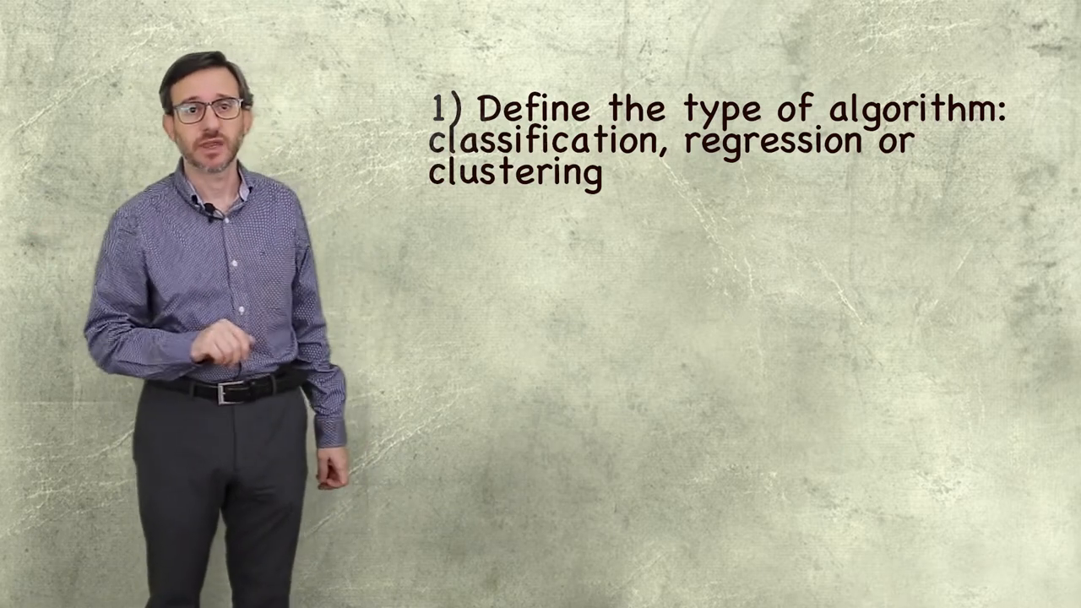
pyautogui.write('2) State th')
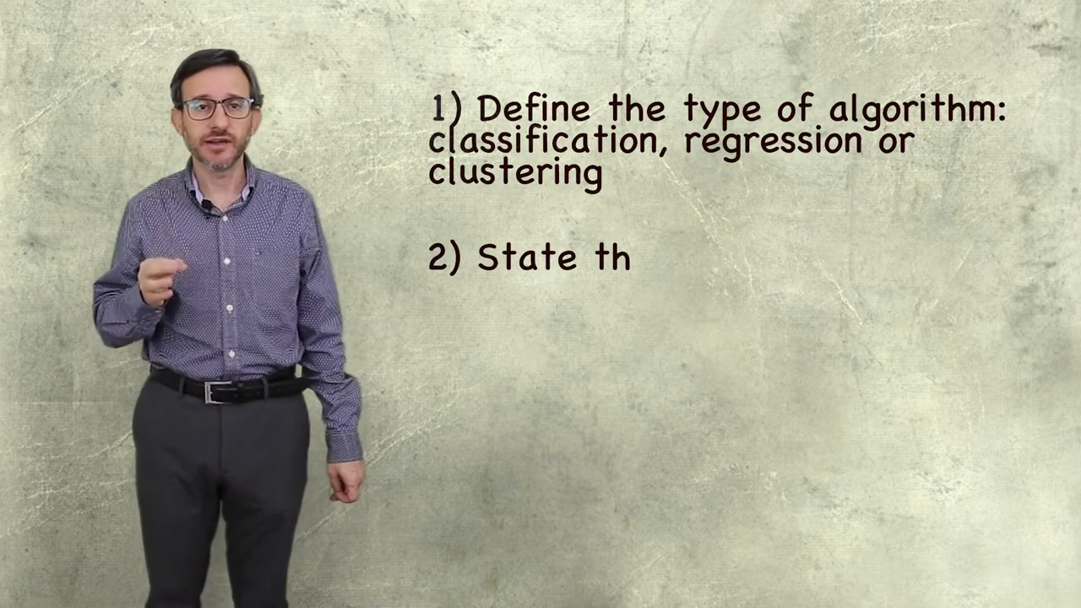